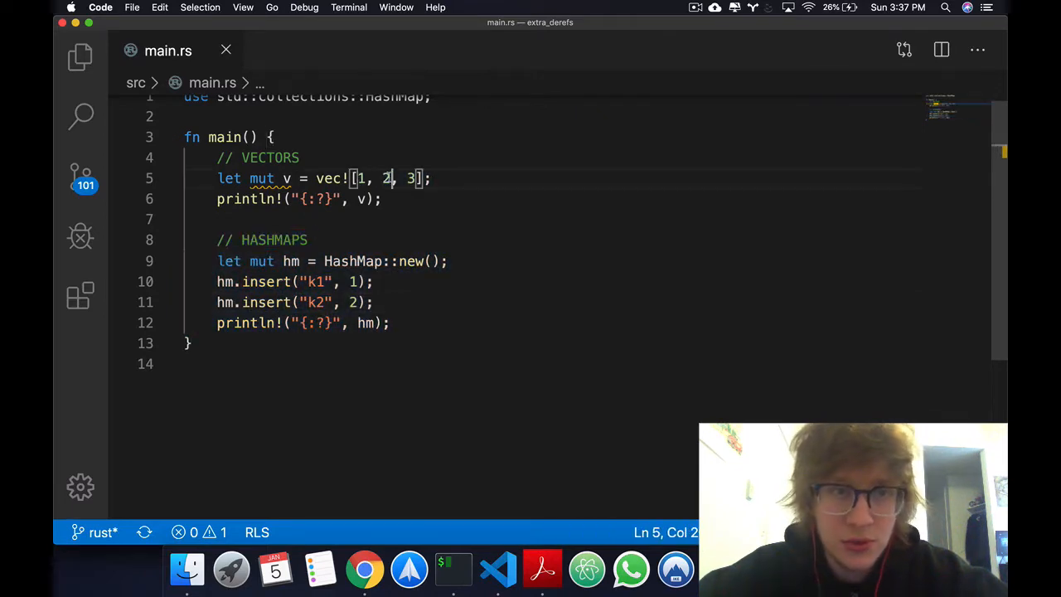
- Inspect the vector literal and position the cursor below the first println of v
left_click(375, 282)
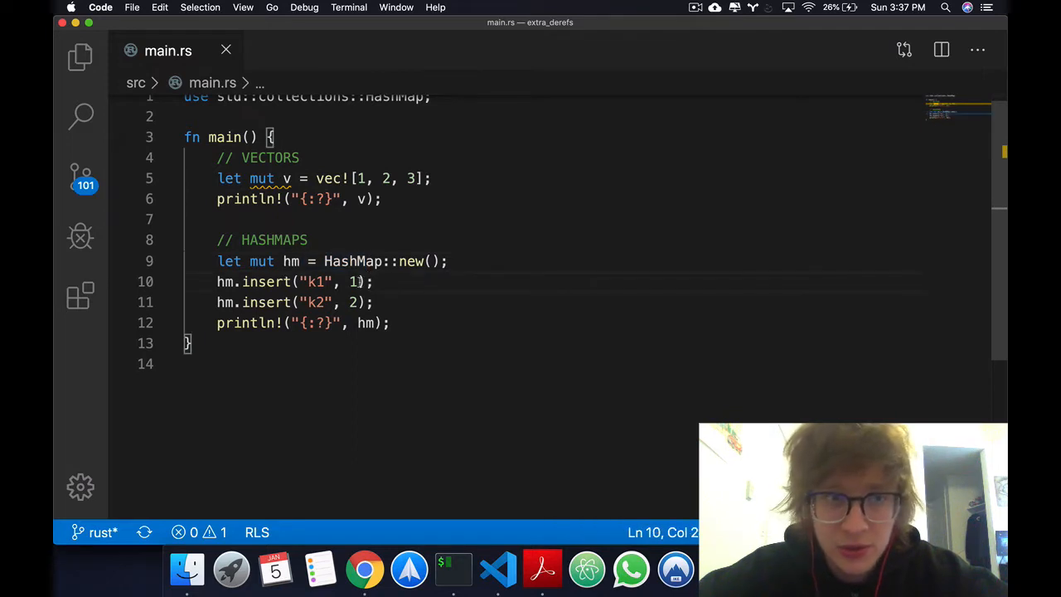
double_click(317, 282)
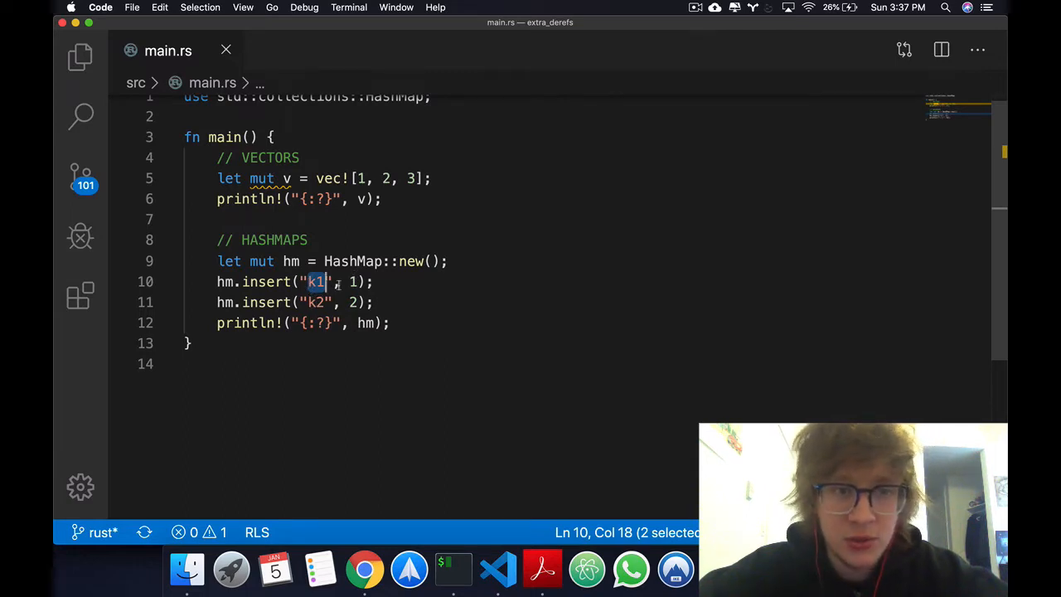
left_click(448, 365)
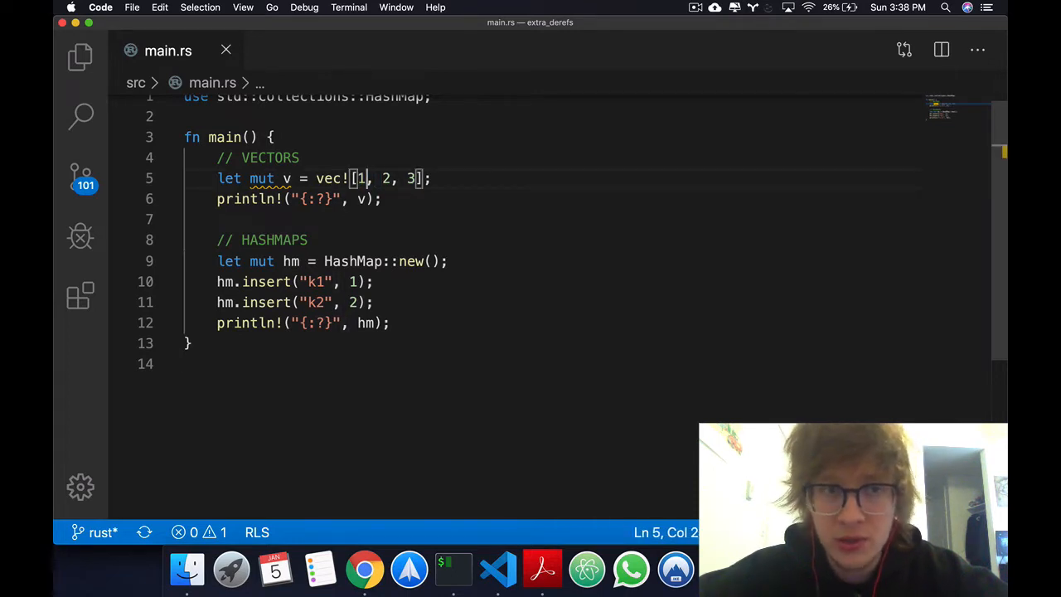
double_click(384, 179)
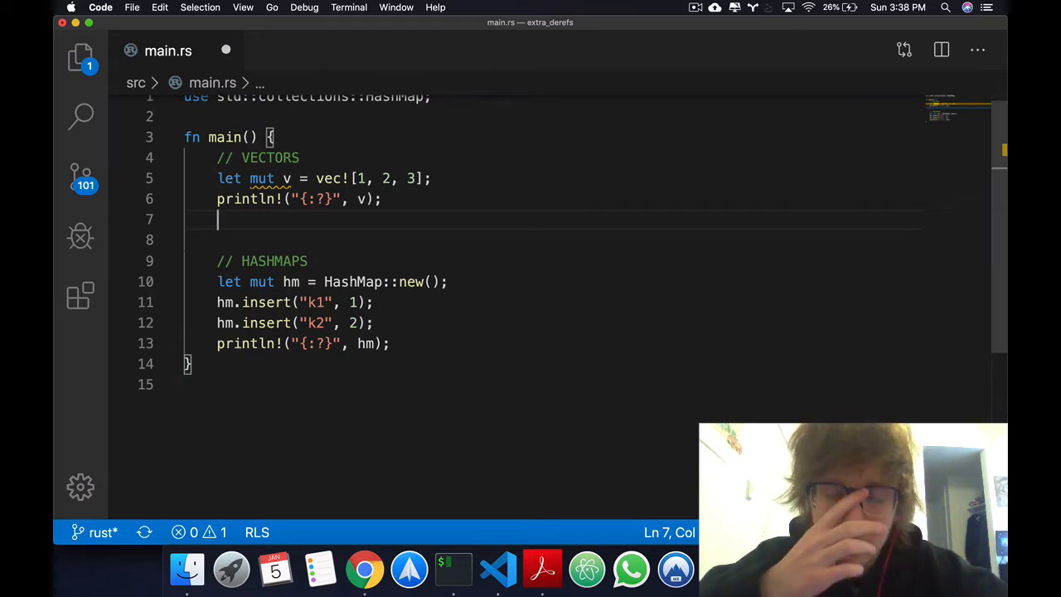
- Write a for val in &mut v loop whose body is *val += 1;
type("for")
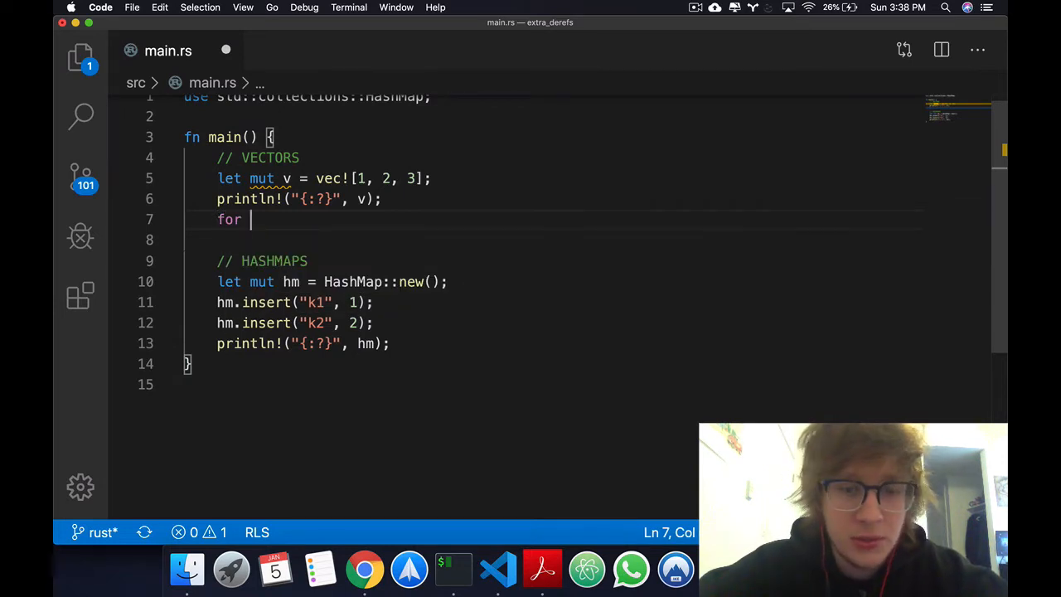
type("val in &mut")
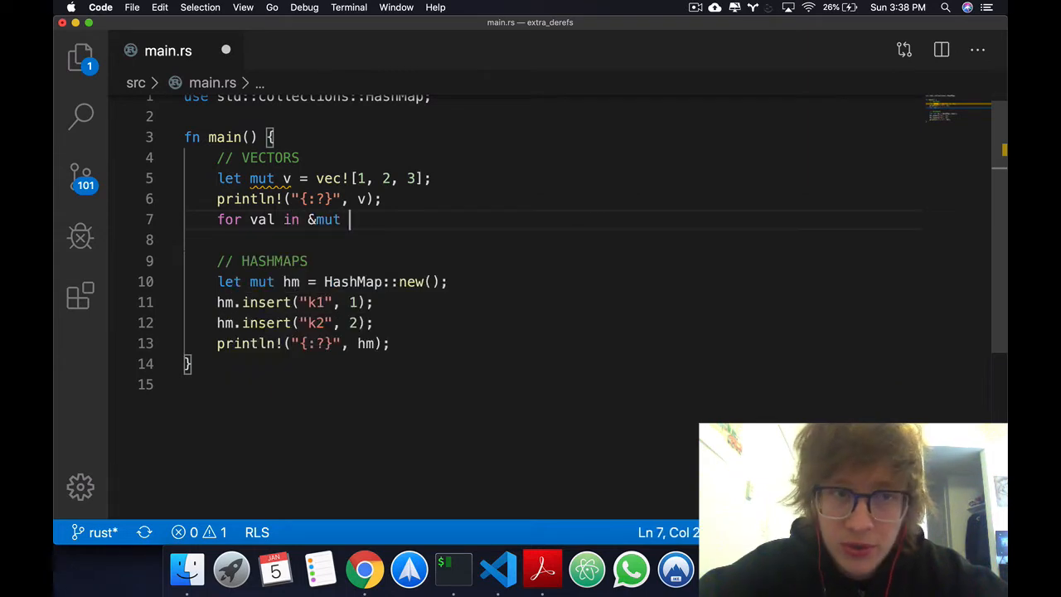
type("v{")
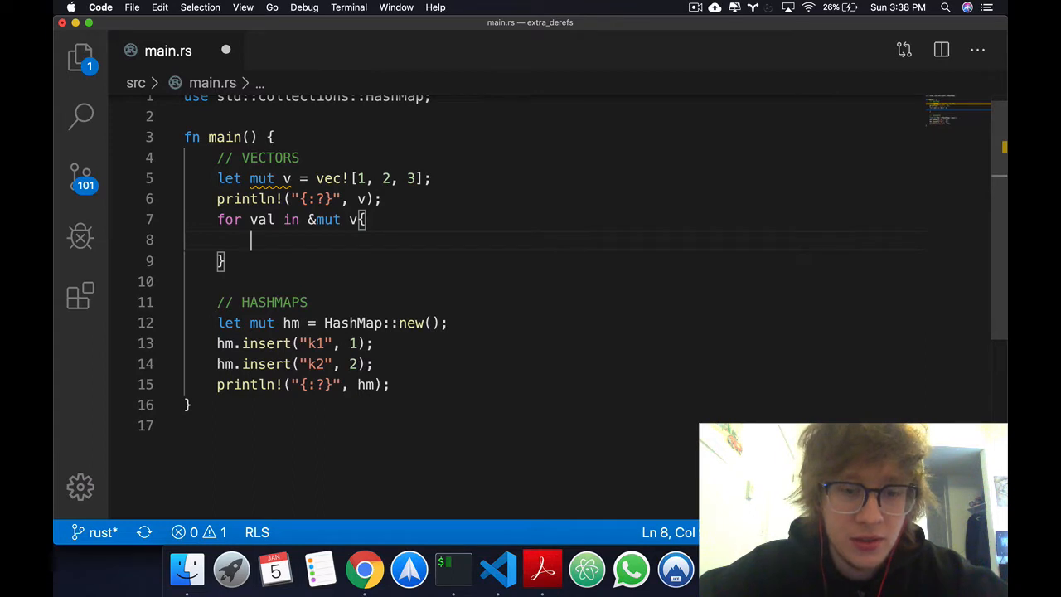
type("*")
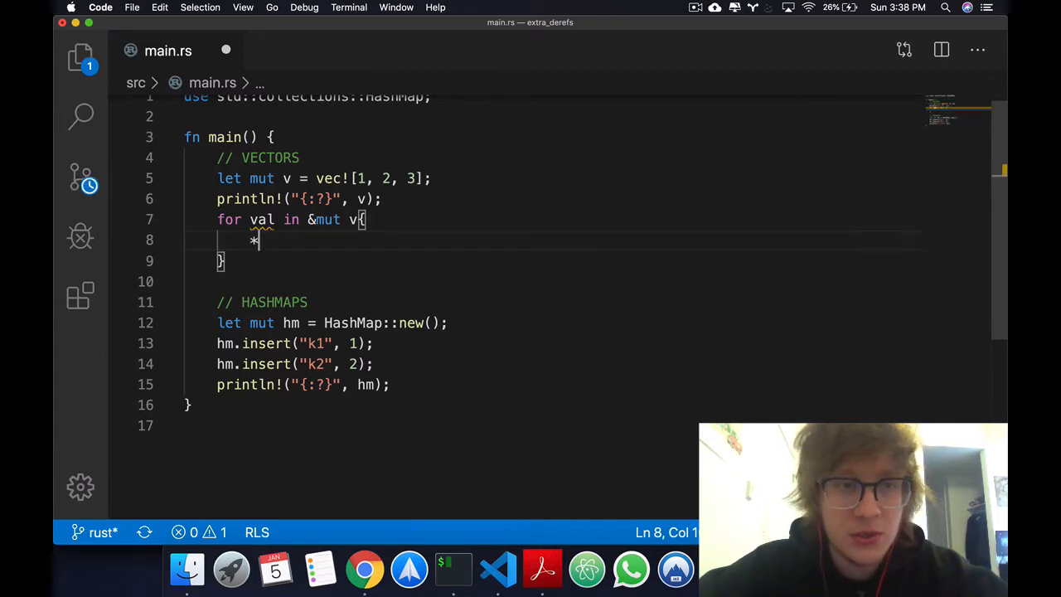
type("val")
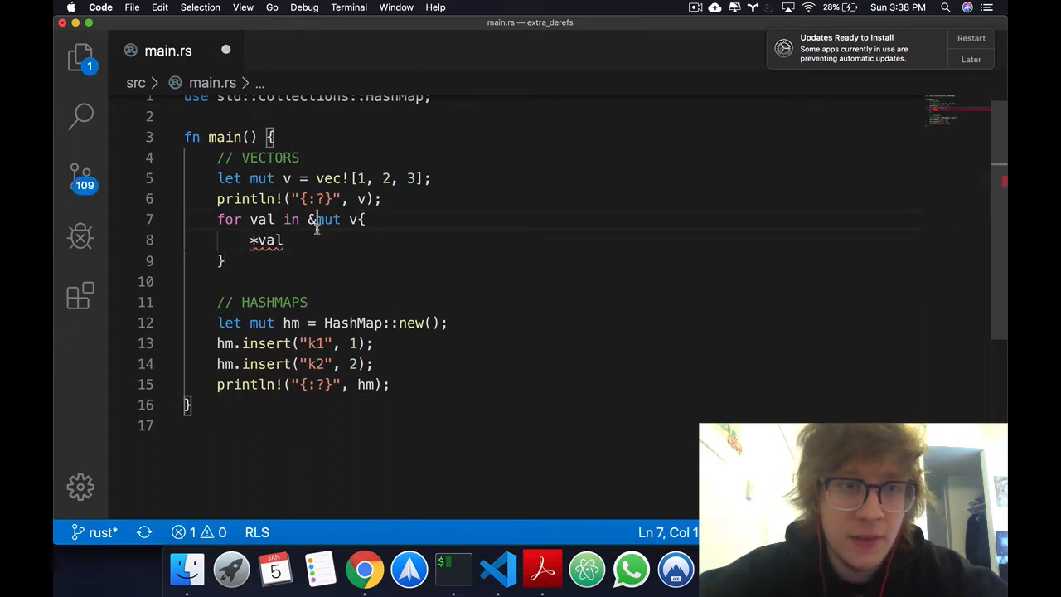
double_click(312, 219)
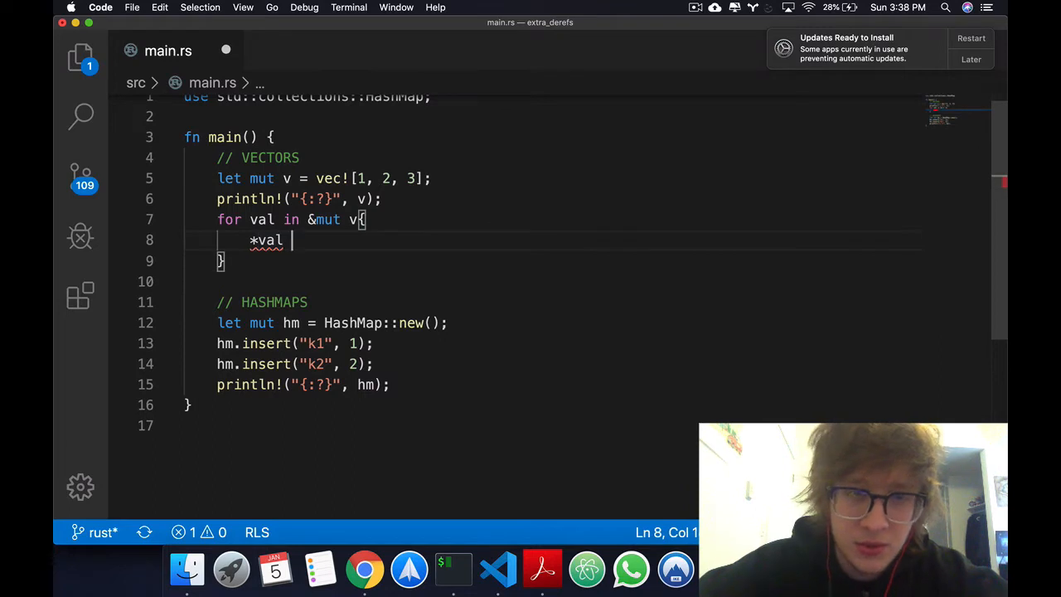
type("+= 1;")
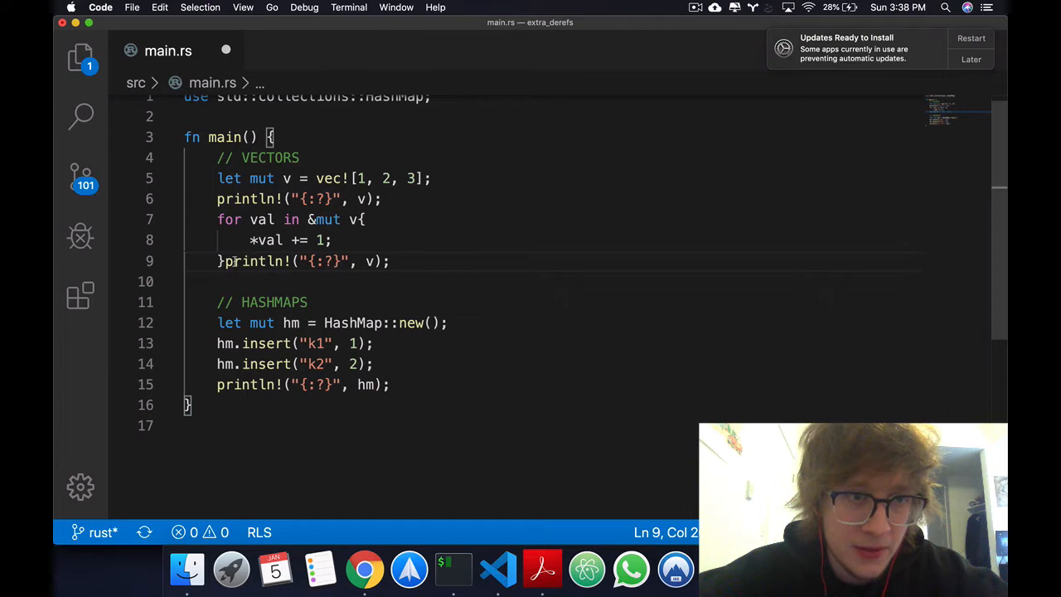
- Move the second println!("{:?}", v); onto its own line after the loop's closing brace
key("Enter")
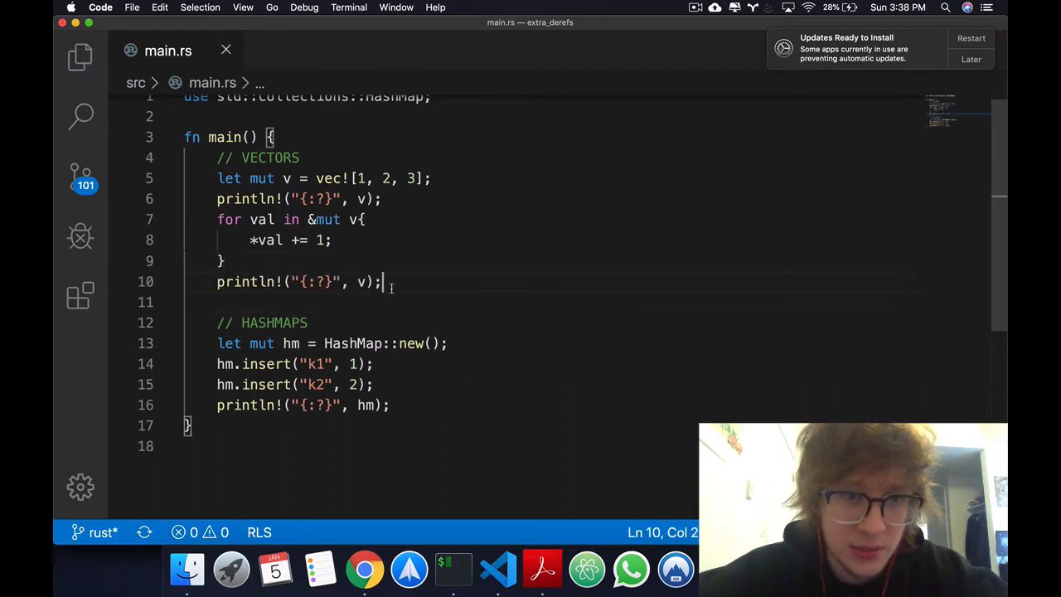
left_click(452, 571)
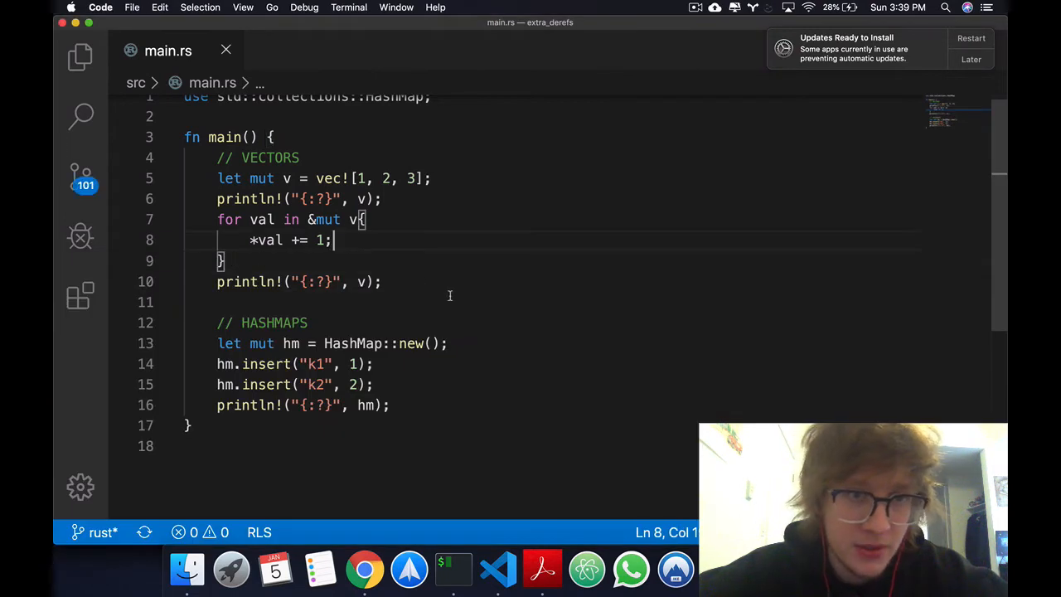
- Adapt the pasted loop under the HashMap print to for (_, val) in &mut hm with *val += 1;
left_click(391, 404)
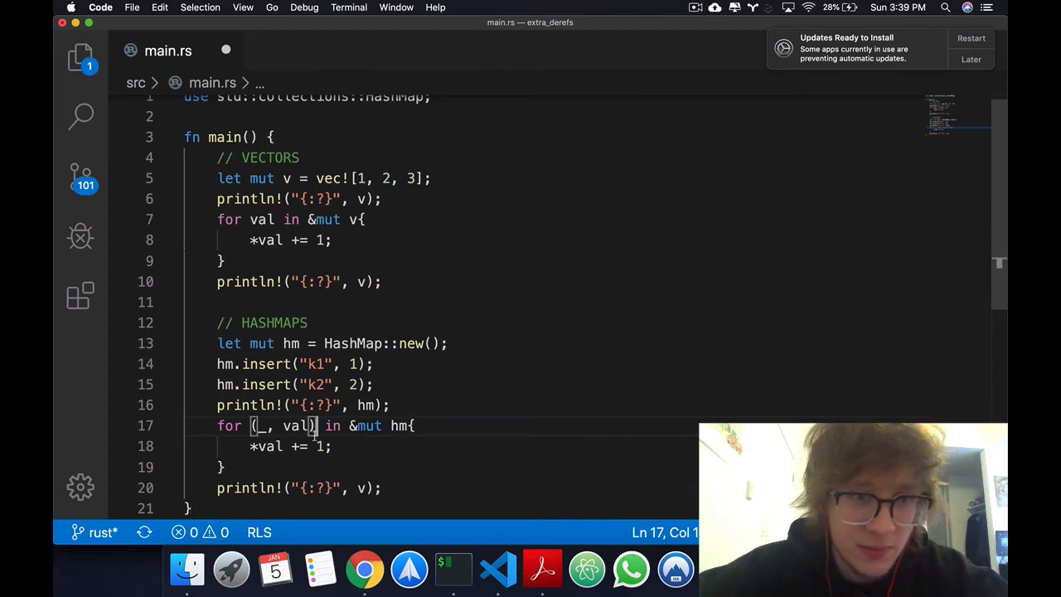
double_click(269, 446)
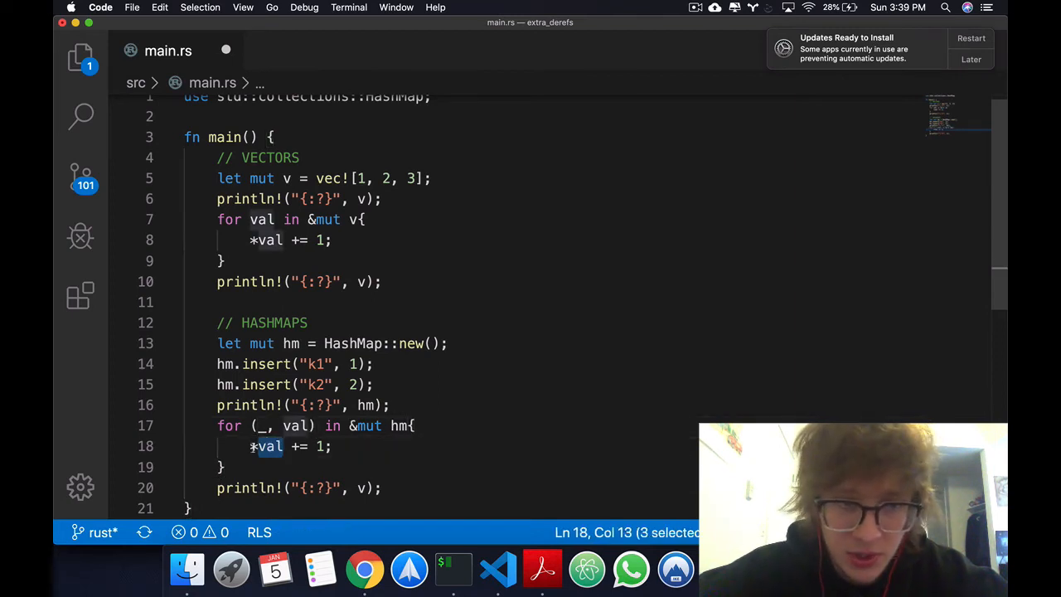
scroll("down", 3)
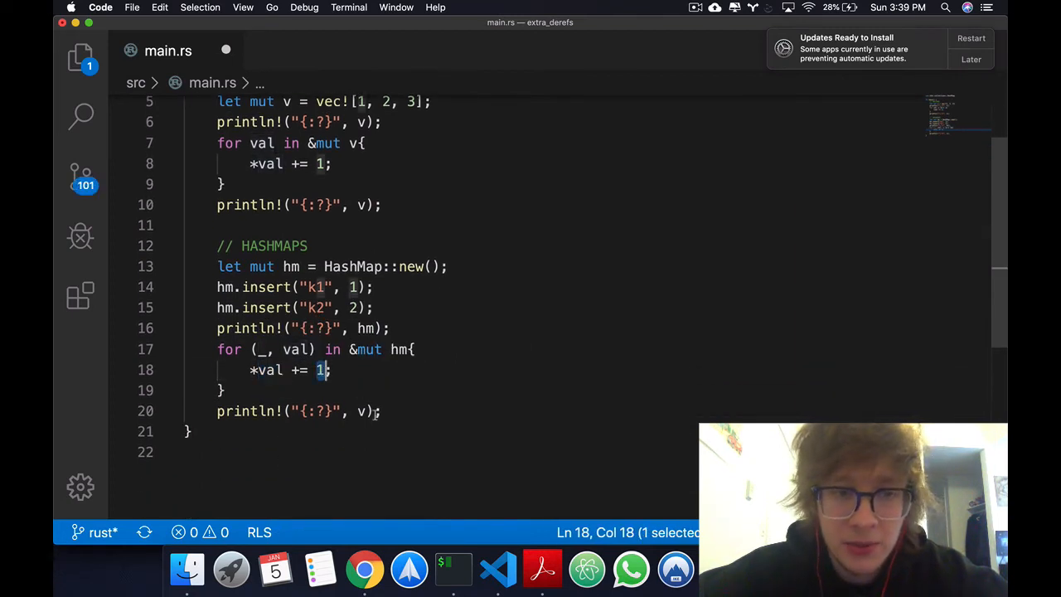